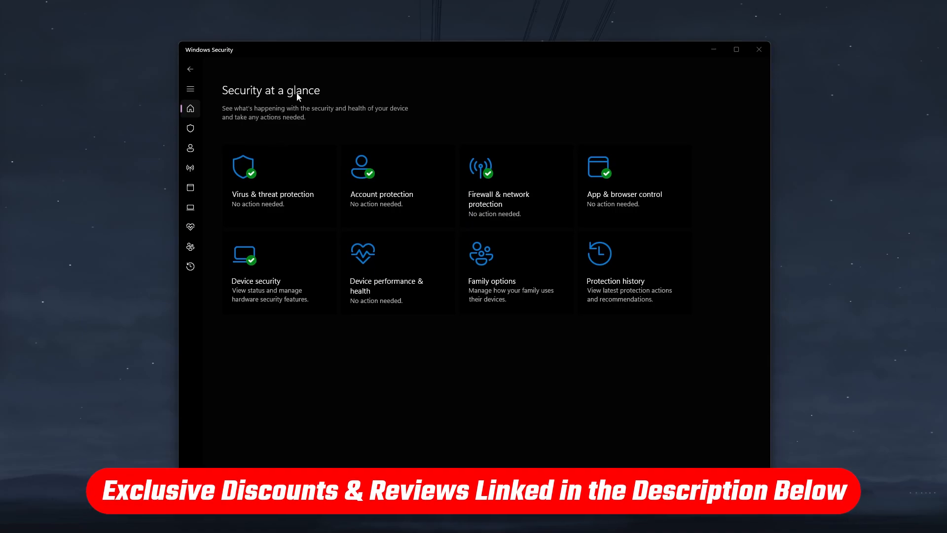
{"action": "mouse_move", "coordinate": [314, 277]}
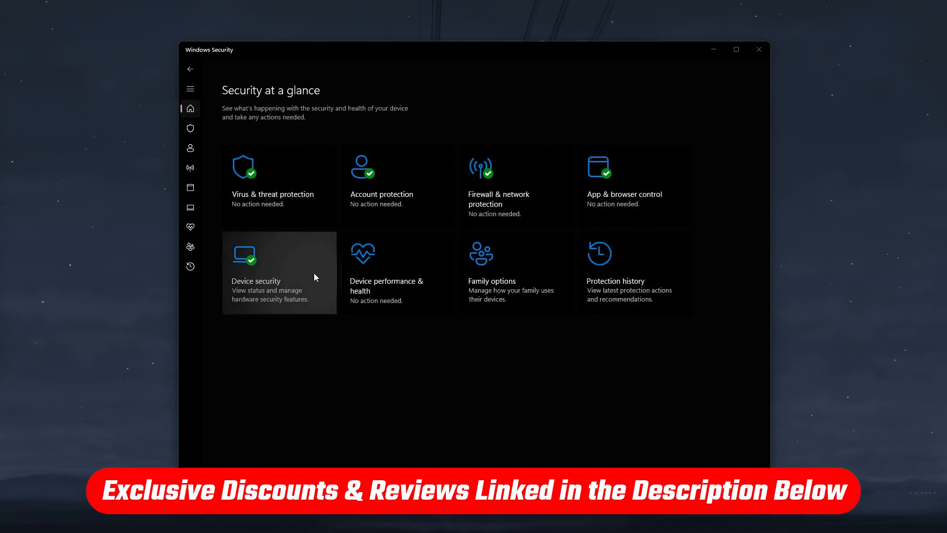
{"action": "mouse_move", "coordinate": [331, 124]}
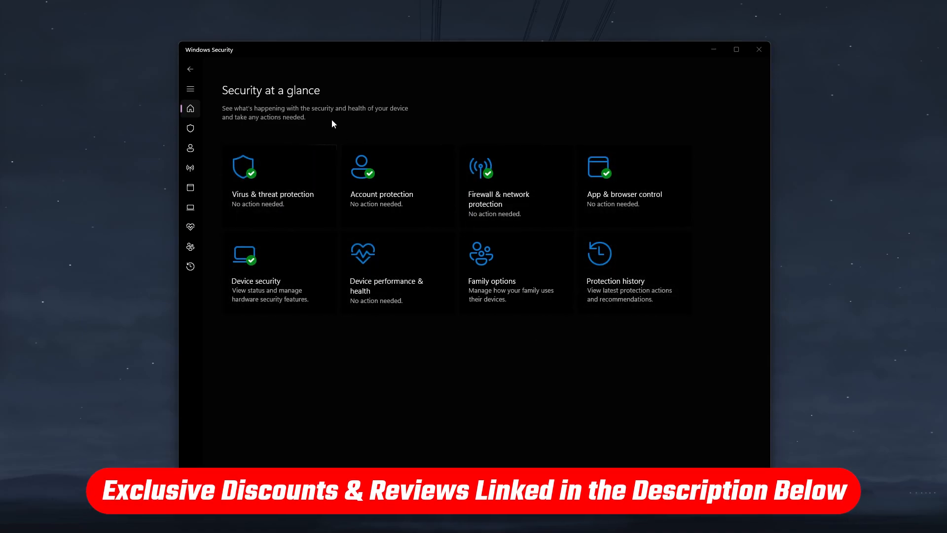
{"action": "mouse_move", "coordinate": [253, 103]}
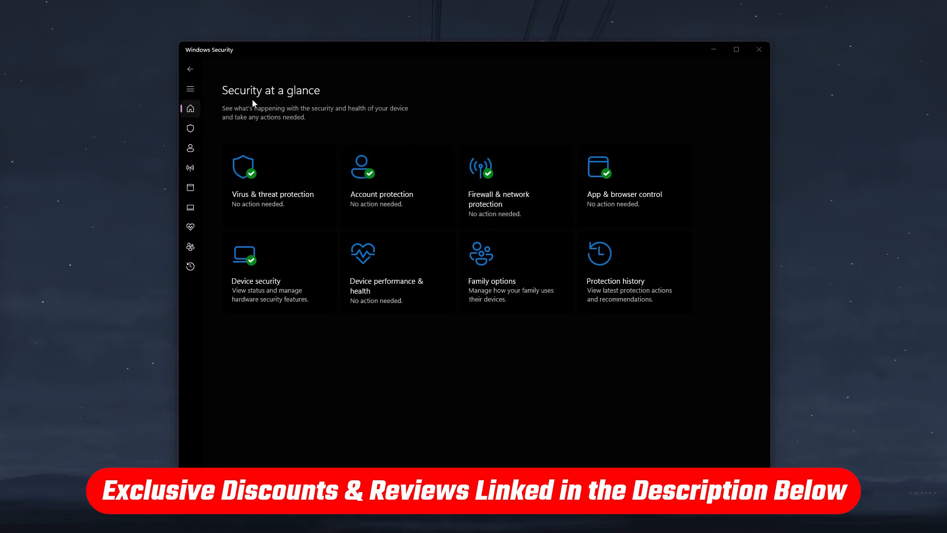
Show the Virus & threat protection page with AVG, Norton 360 and TotalAV turned on.
{"action": "left_click", "coordinate": [189, 129]}
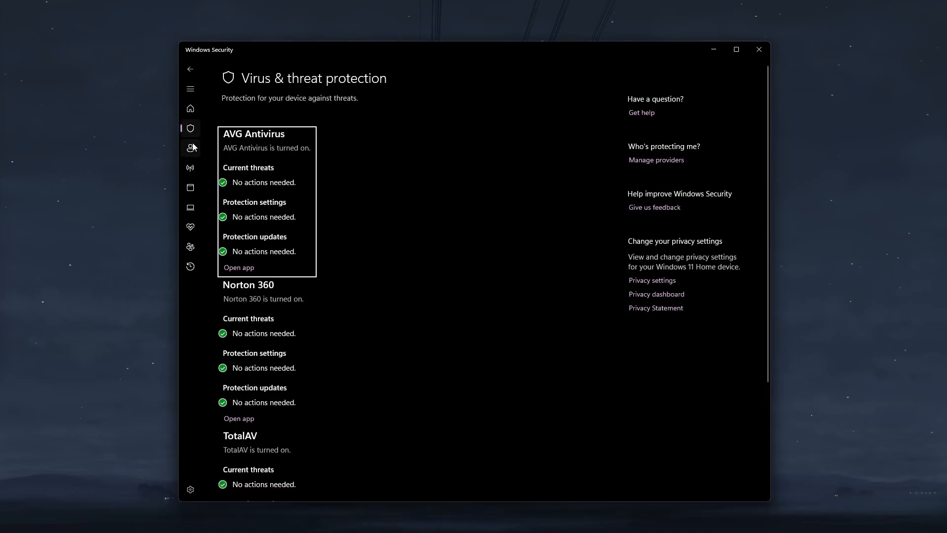
Browse Account protection and App & browser control, ending on Device security.
{"action": "left_click", "coordinate": [190, 148]}
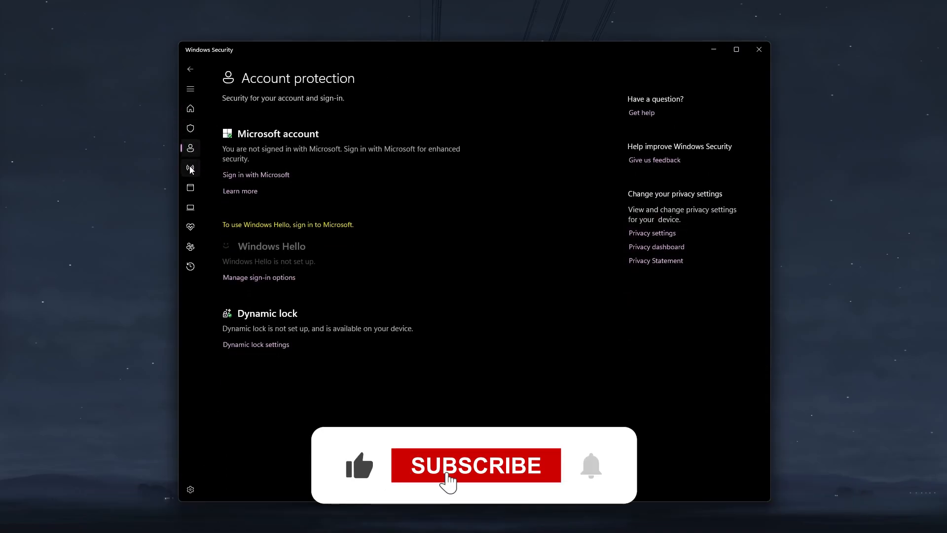
{"action": "left_click", "coordinate": [190, 188]}
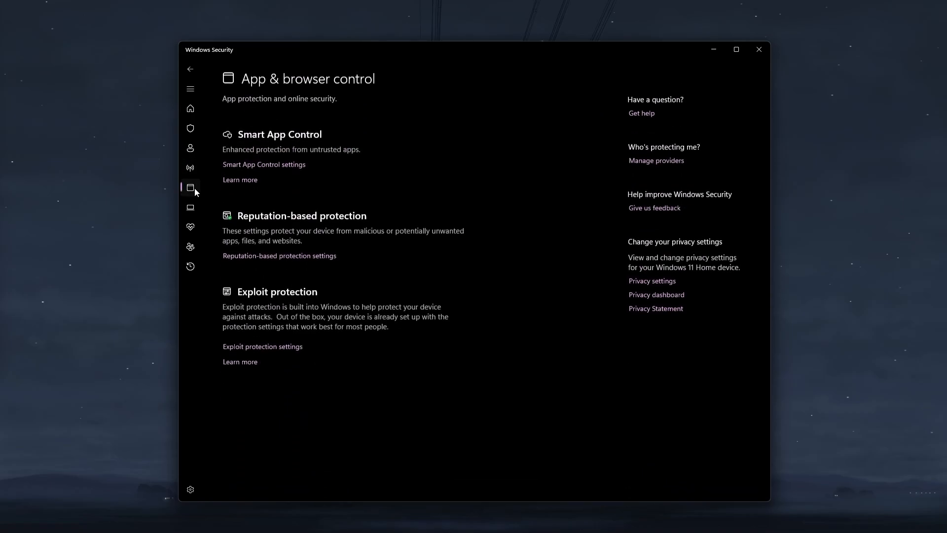
{"action": "left_click", "coordinate": [191, 207]}
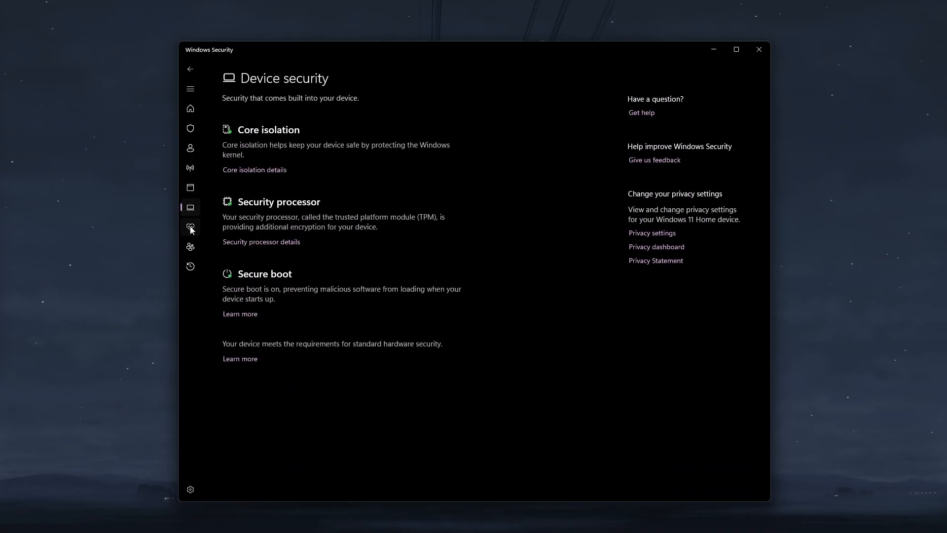